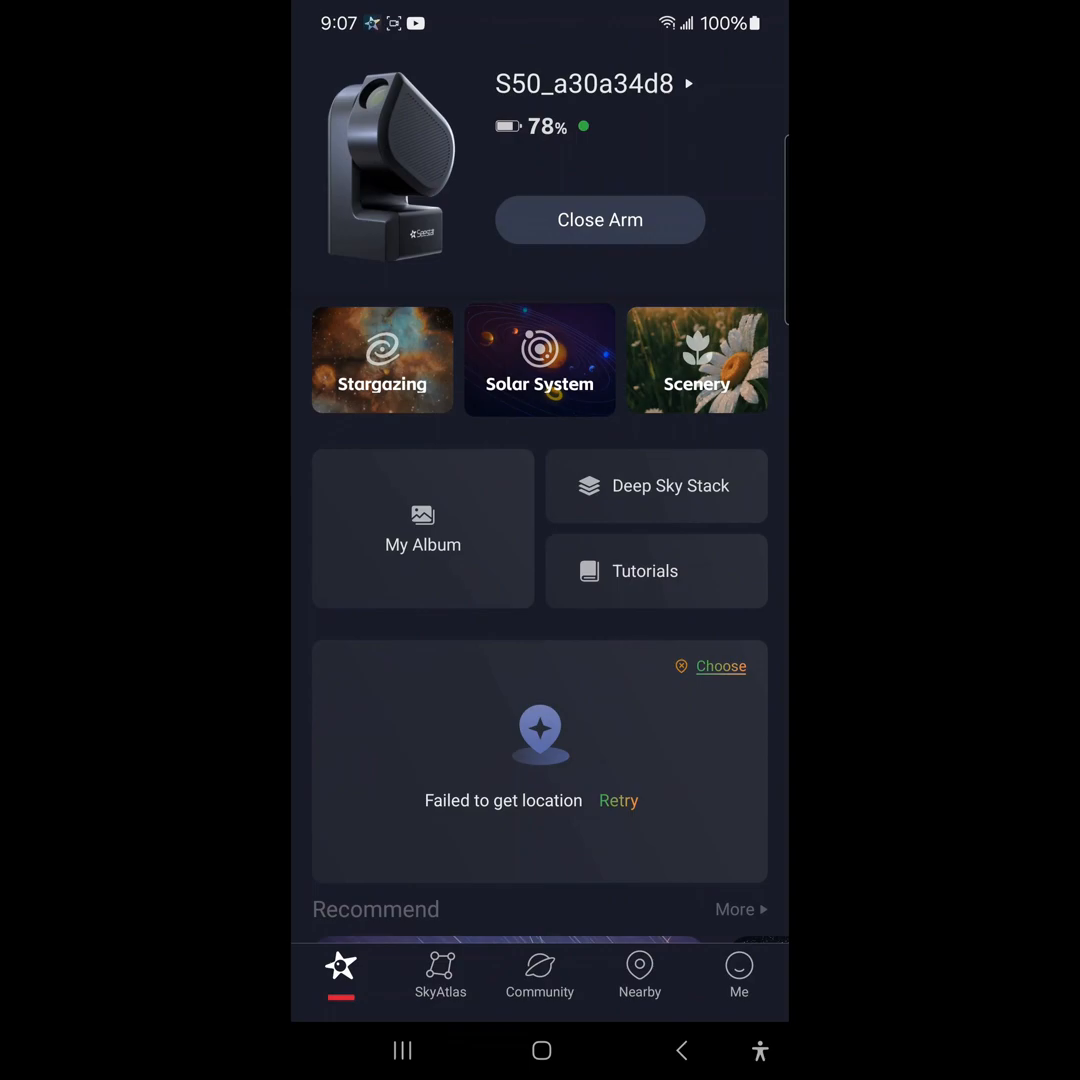
Step: Retry the location lookup and grant the app location permission
left_click(618, 800)
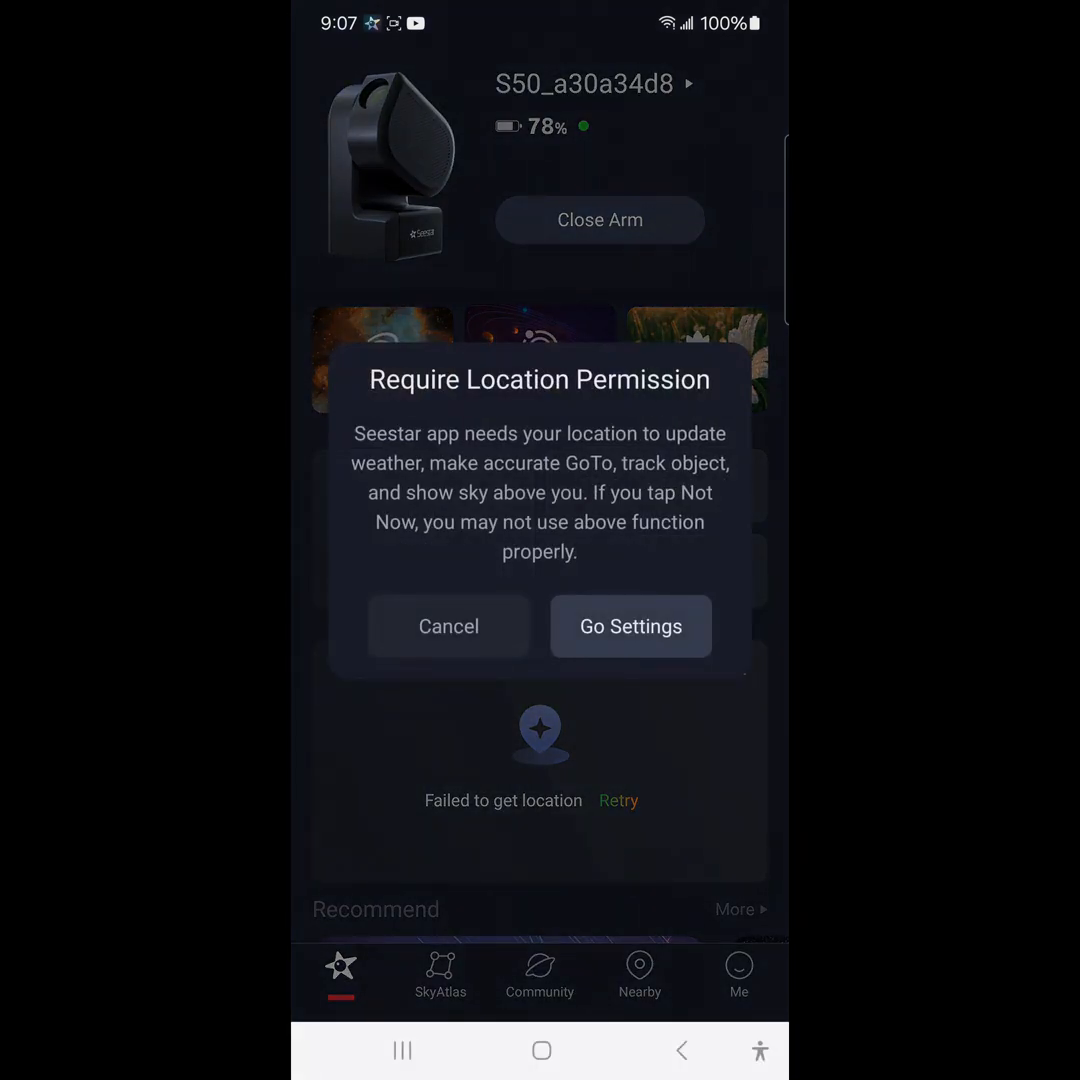
left_click(448, 626)
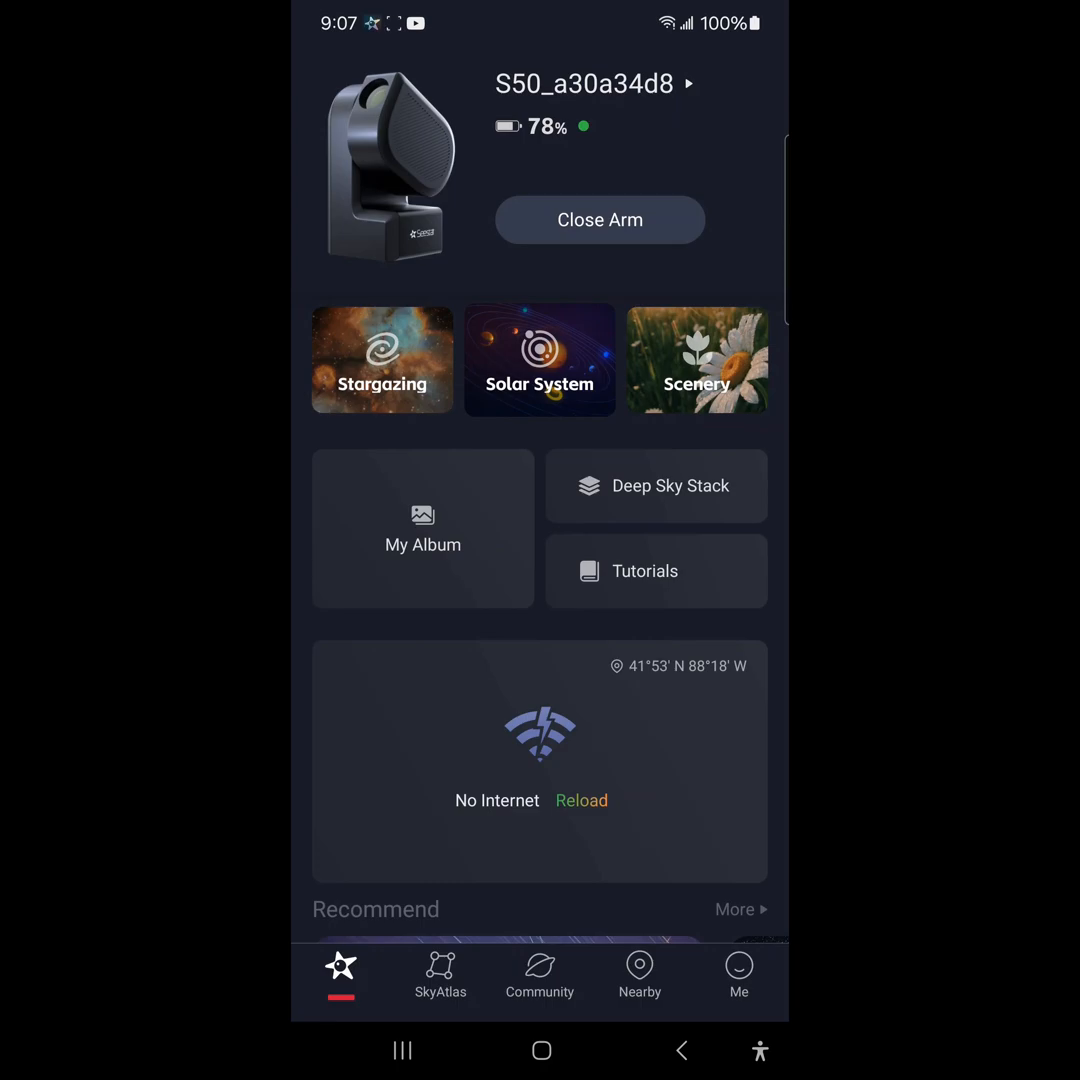
Step: Start a Stargazing session and send the telescope on a GoTo to M 42
left_click(382, 360)
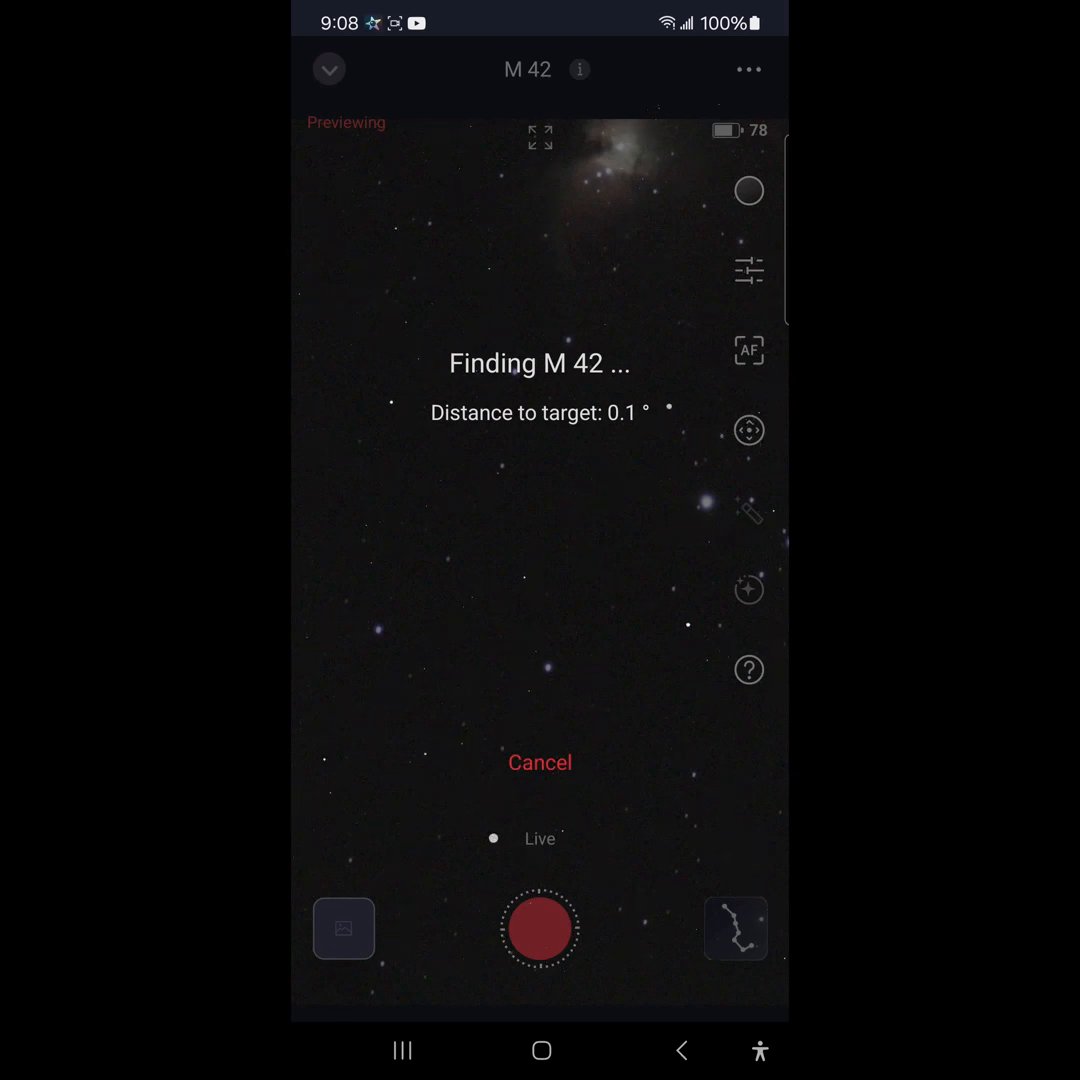
Step: Turn on image enhancement in the live view once M 42 is centred
left_click(748, 190)
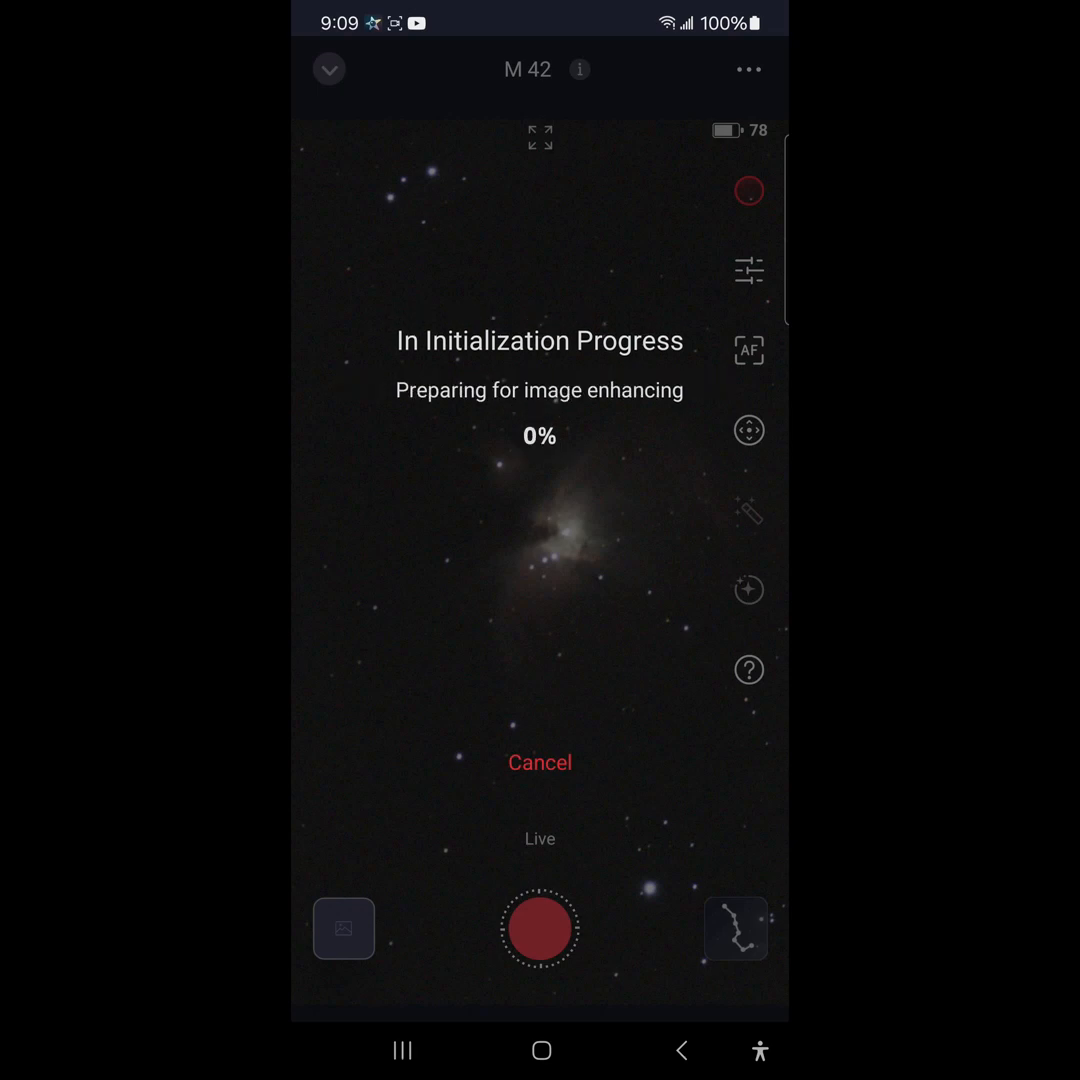
Step: Toggle enhancement off again and start autofocus on the M 42 live view
left_click(748, 192)
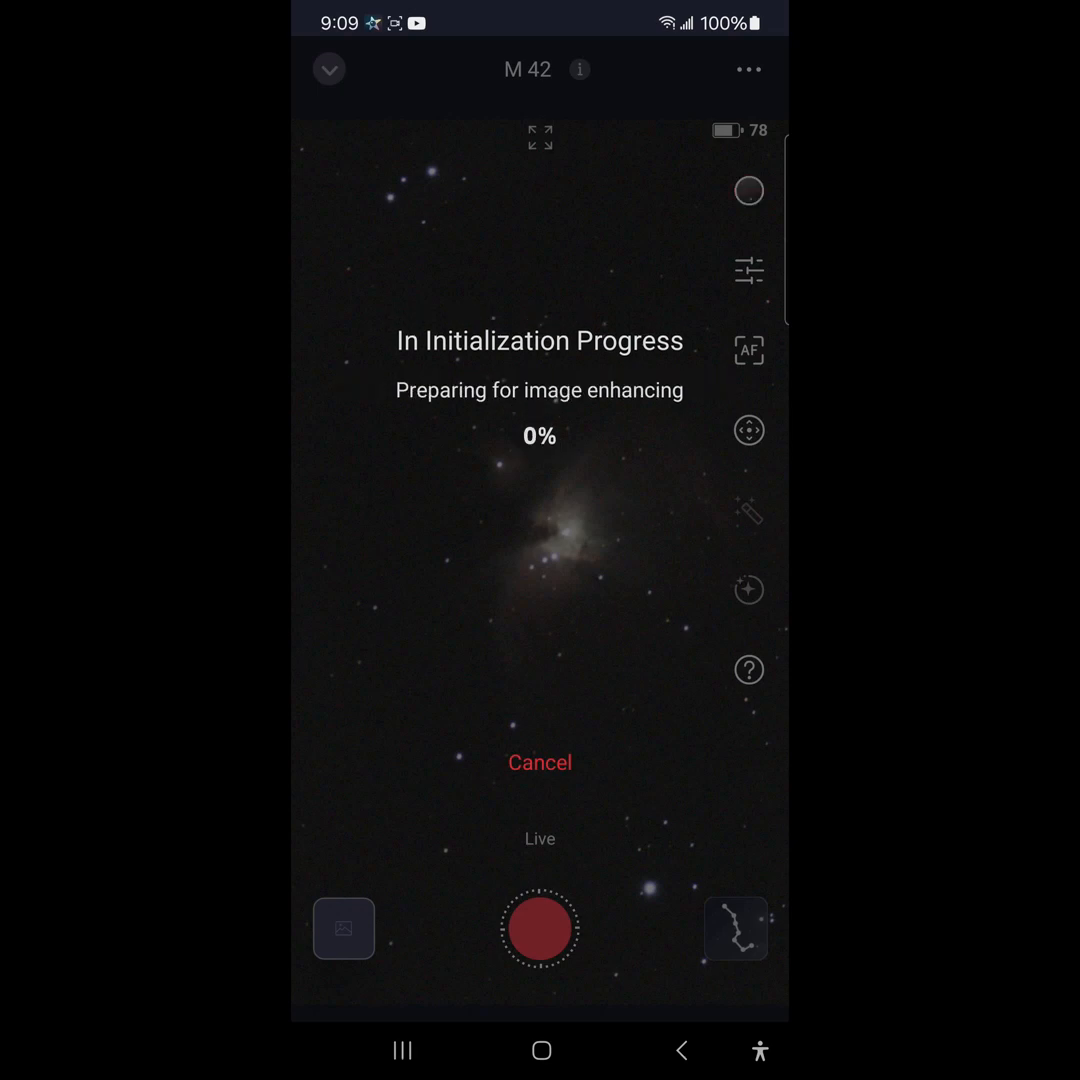
left_click(540, 762)
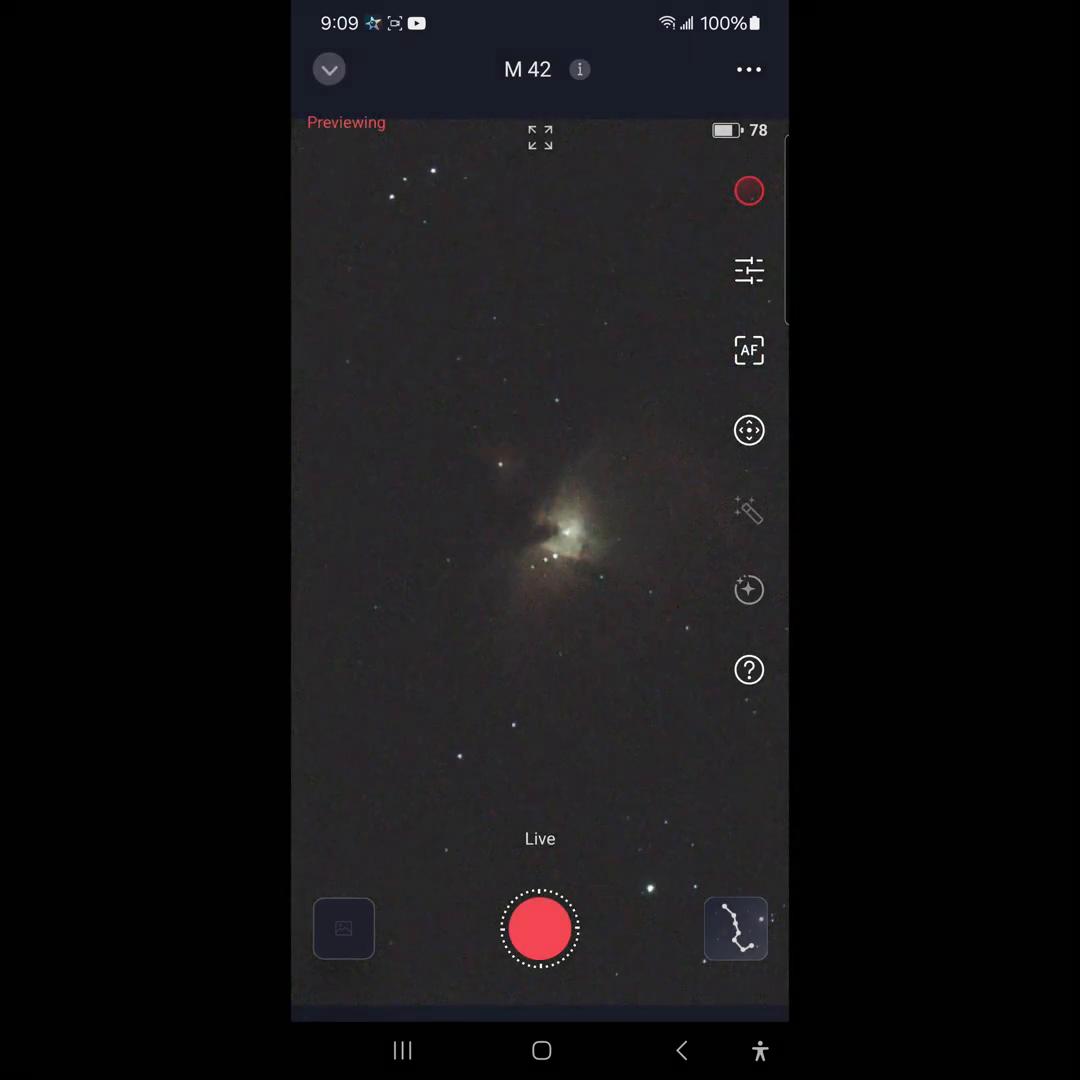
left_click(748, 350)
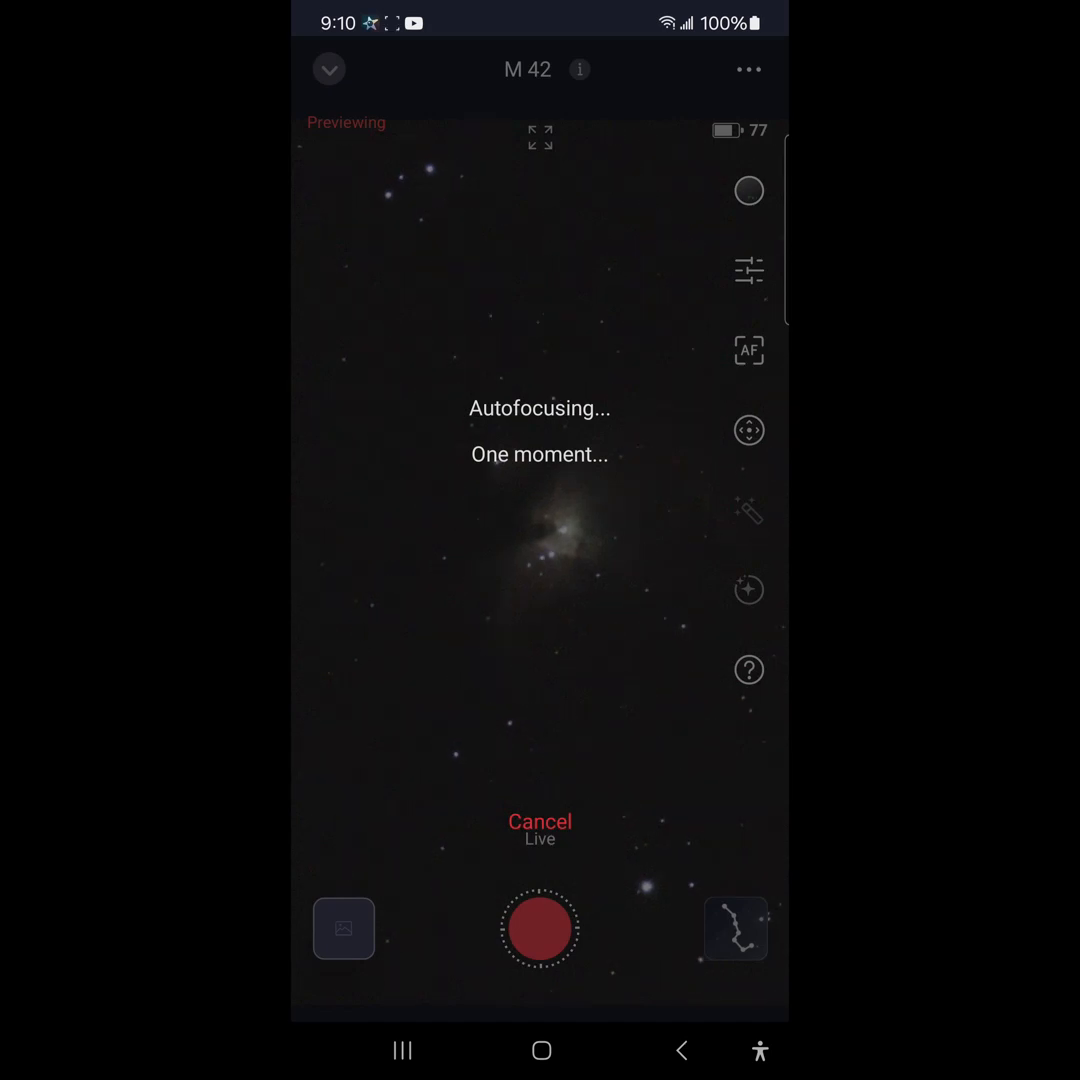
Step: Dismiss the autofocus overlay and return to the sharpened live preview of M 42
left_click(748, 192)
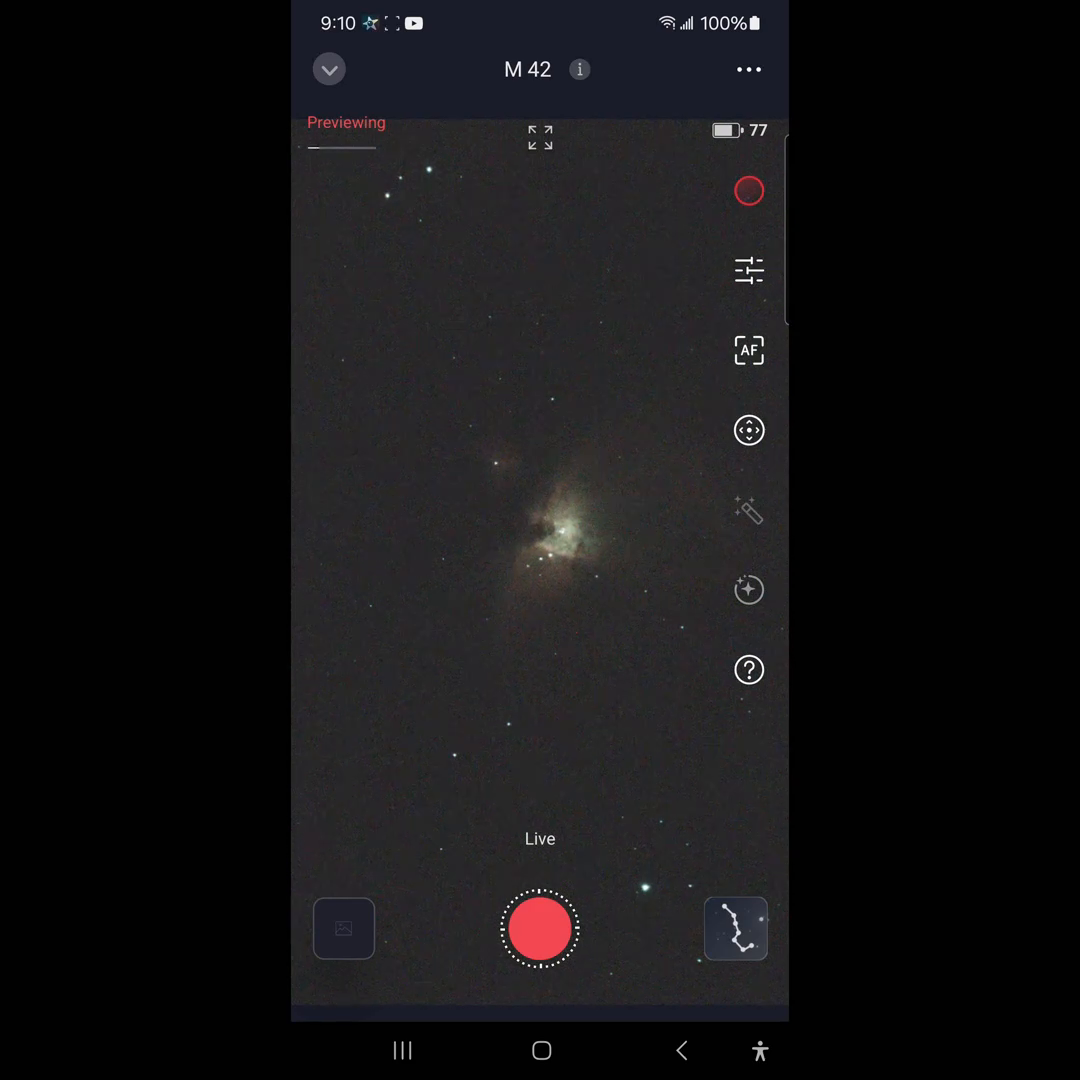
Step: Frame a 1.44 x 2.55° mosaic around M 42 on the star map and GoTo it
left_click(540, 928)
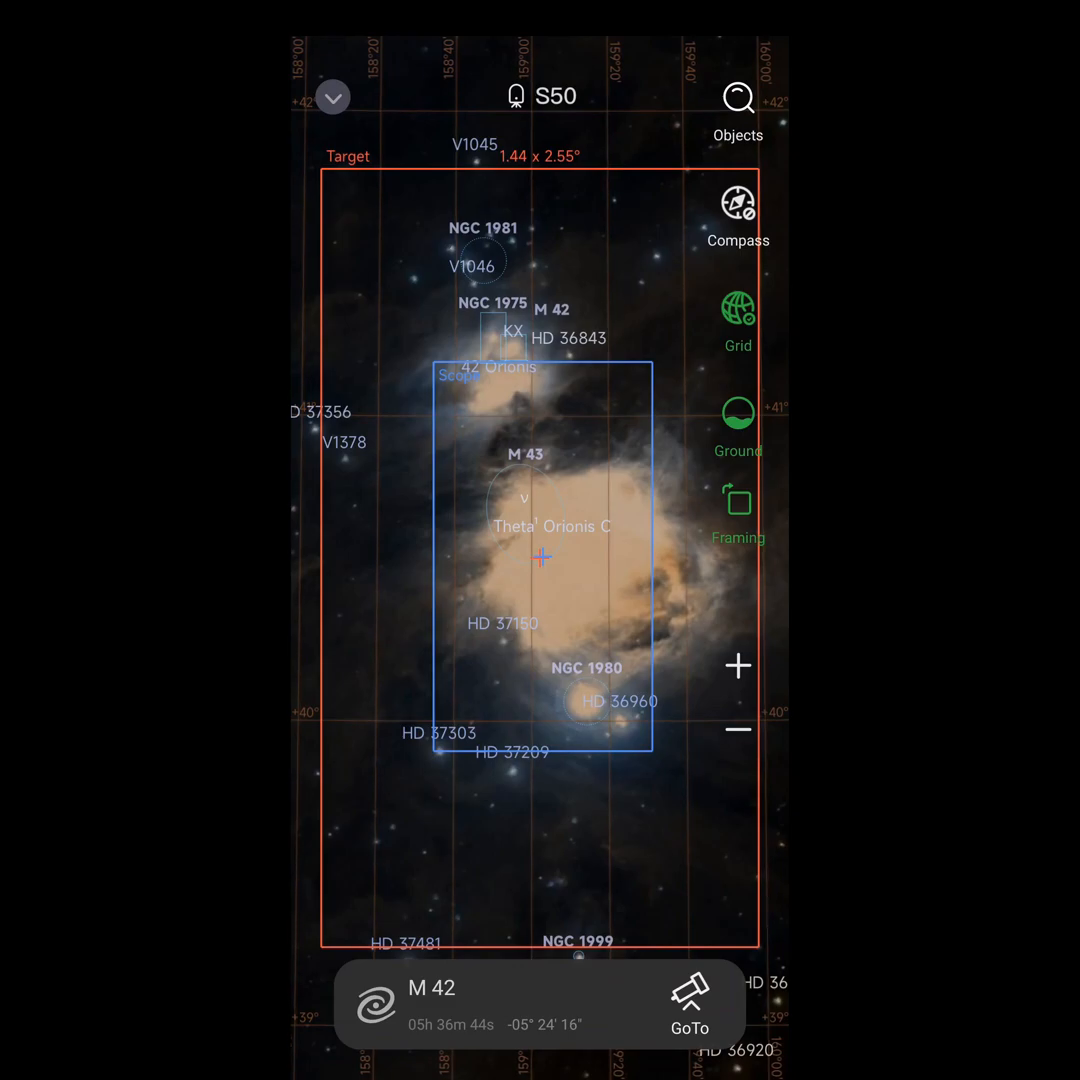
left_click(688, 1000)
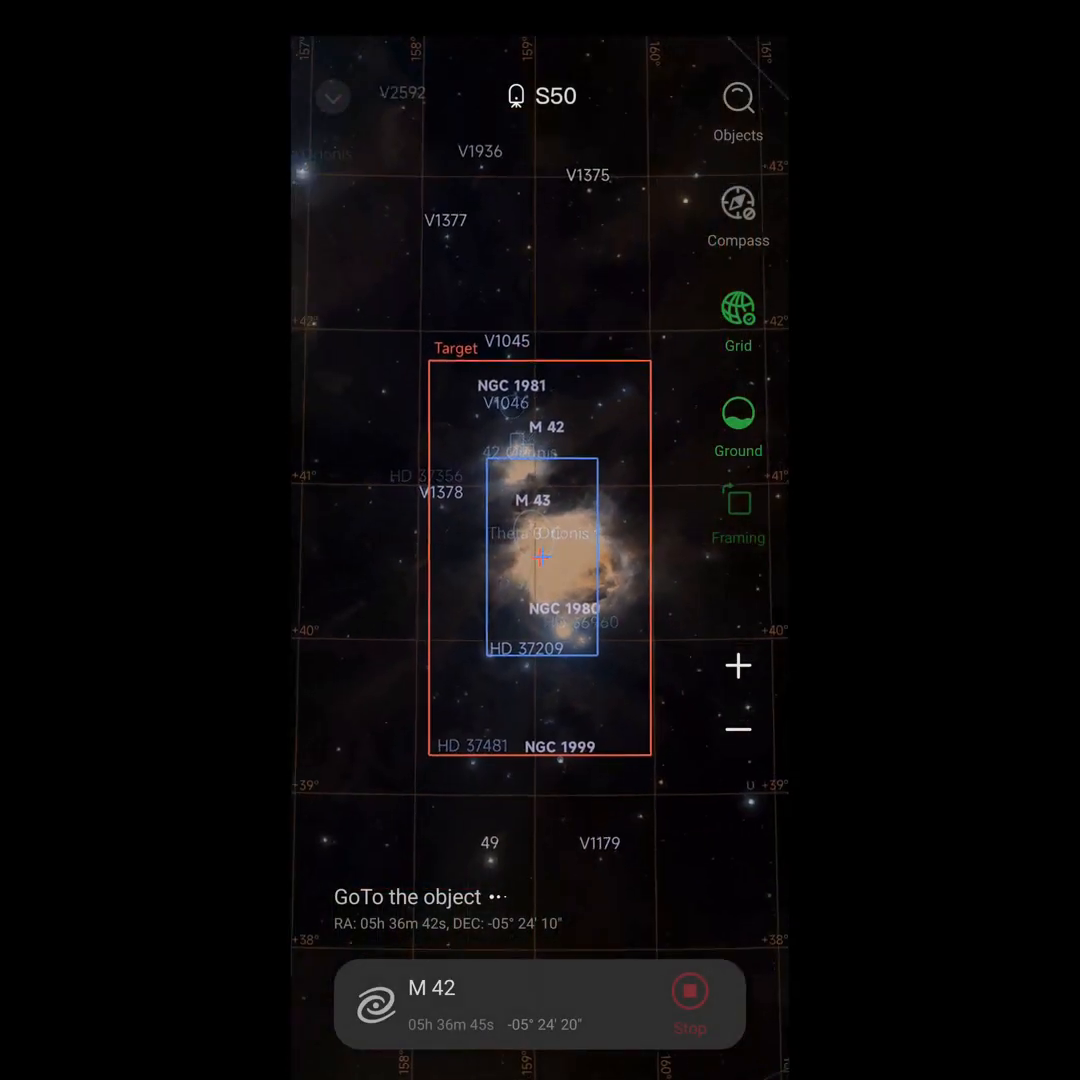